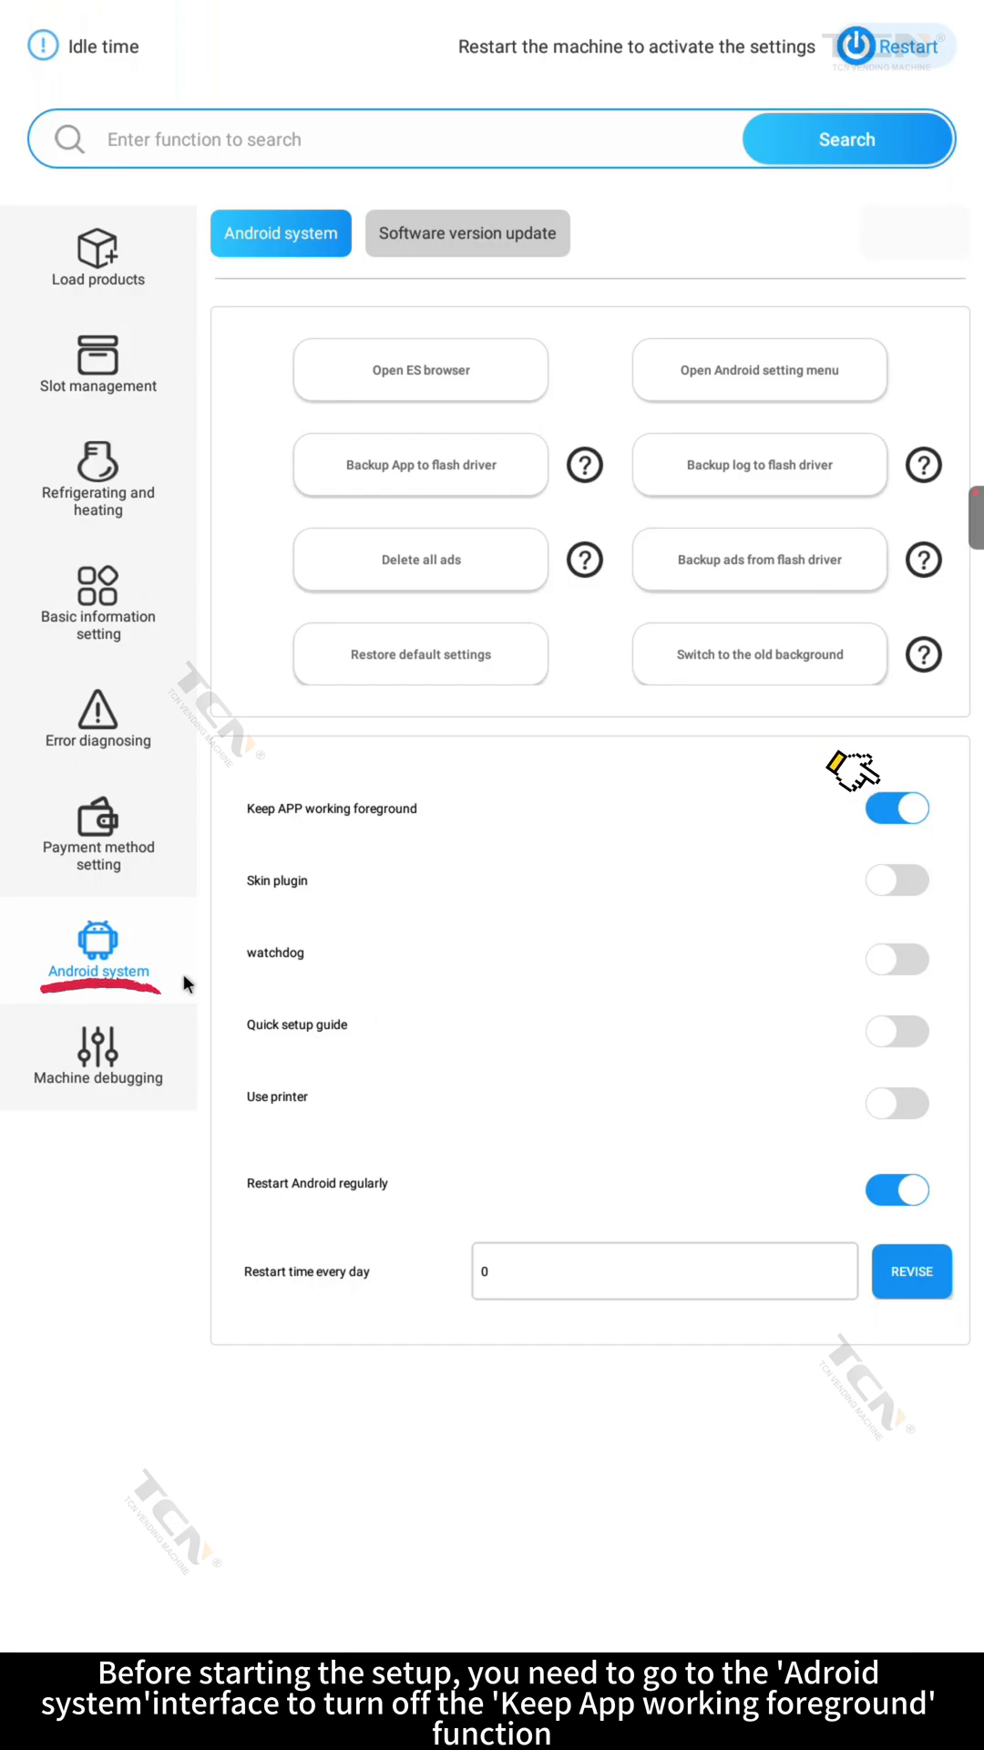
mouse_move(472, 845)
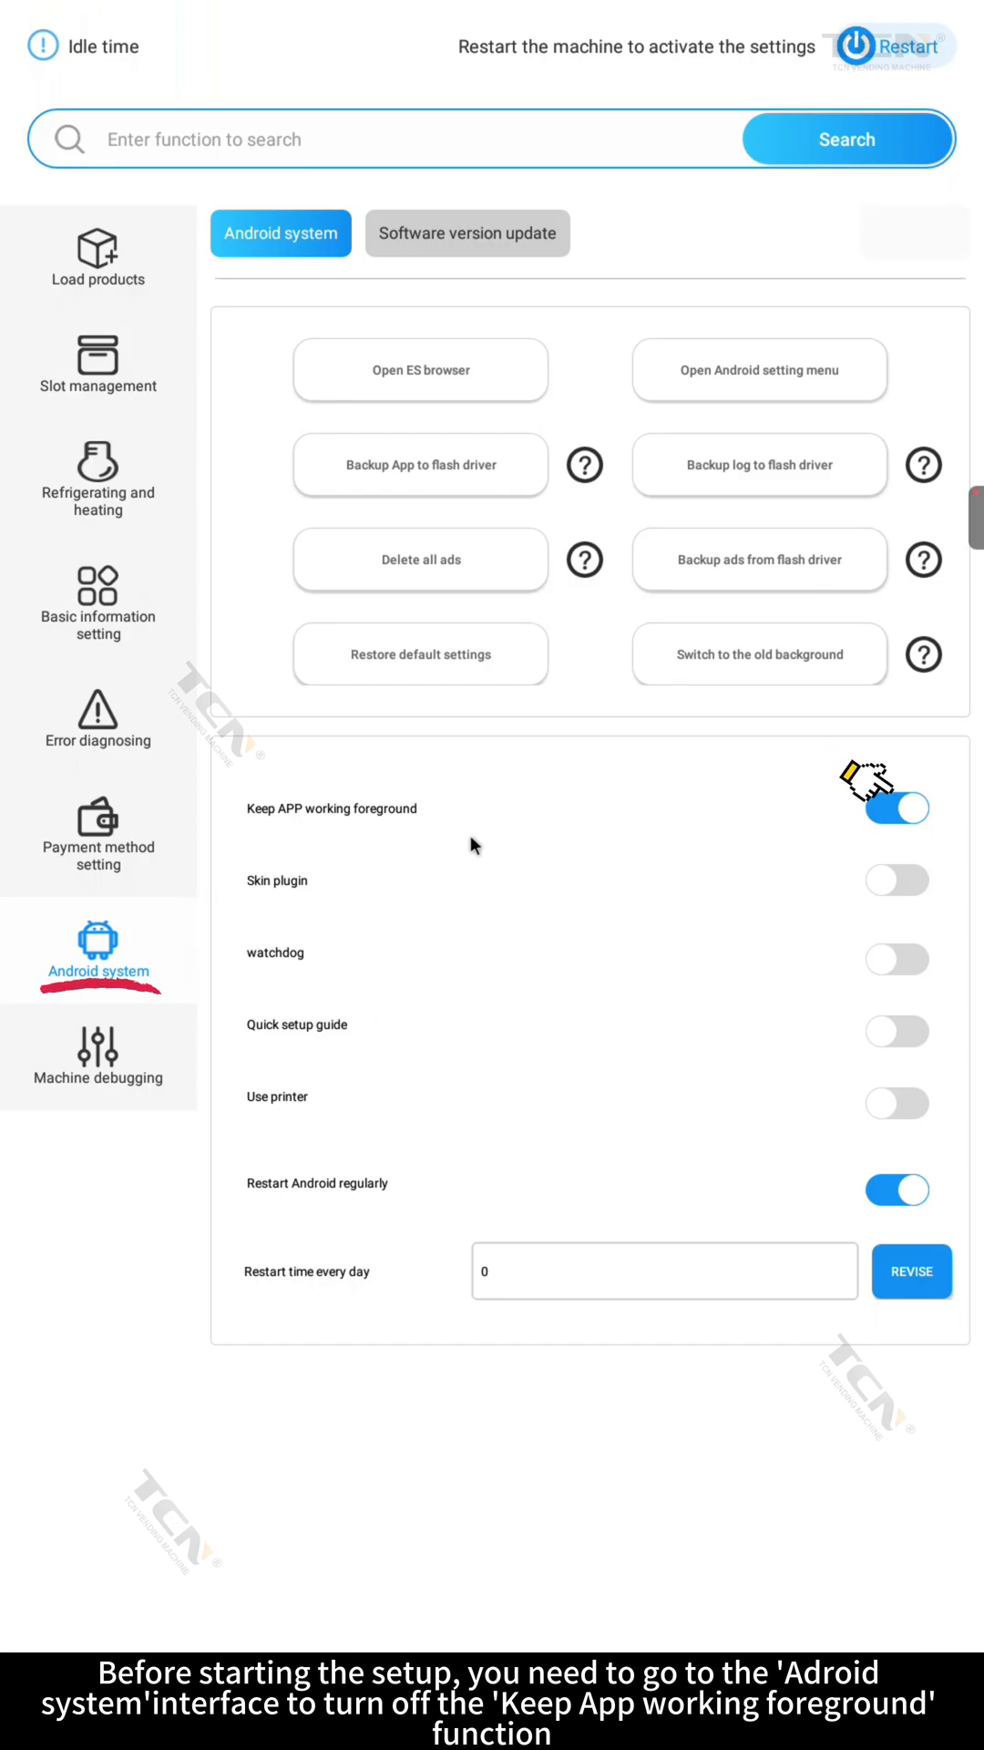
Step: Turn off 'Keep APP working foreground' in Backstage's Android system settings
click(894, 808)
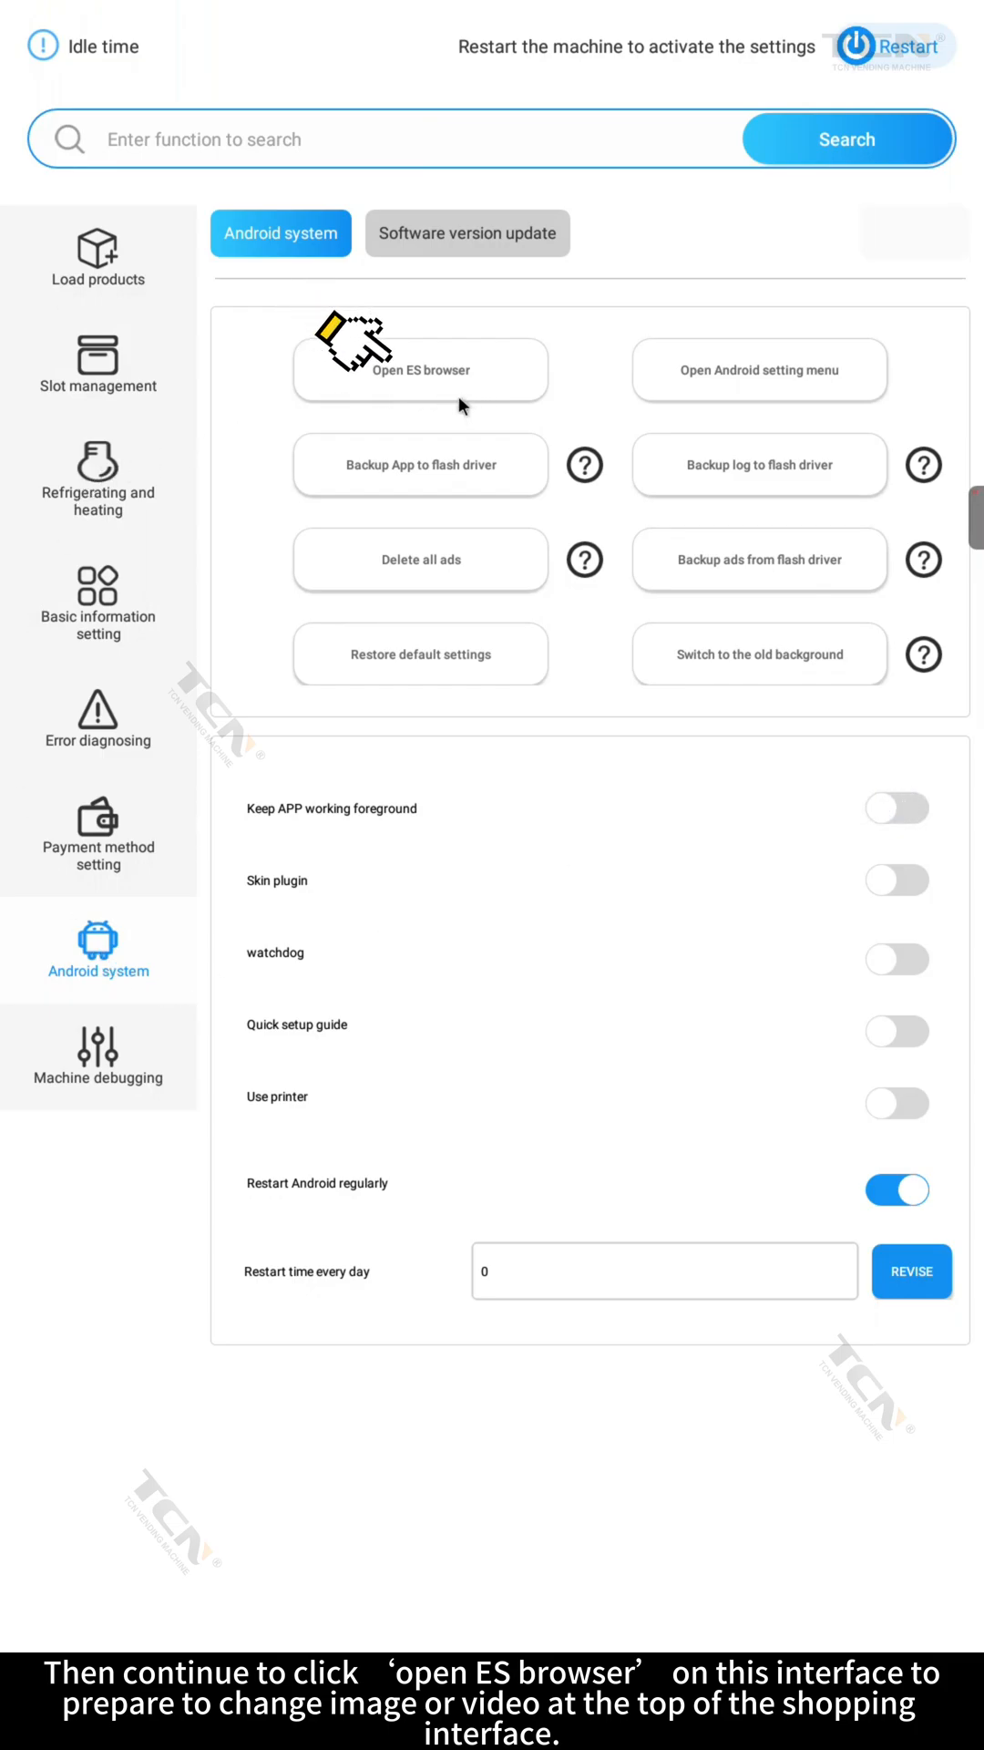
Step: Launch ES File Explorer and open its navigation menu to reach the USB flash drive
click(419, 369)
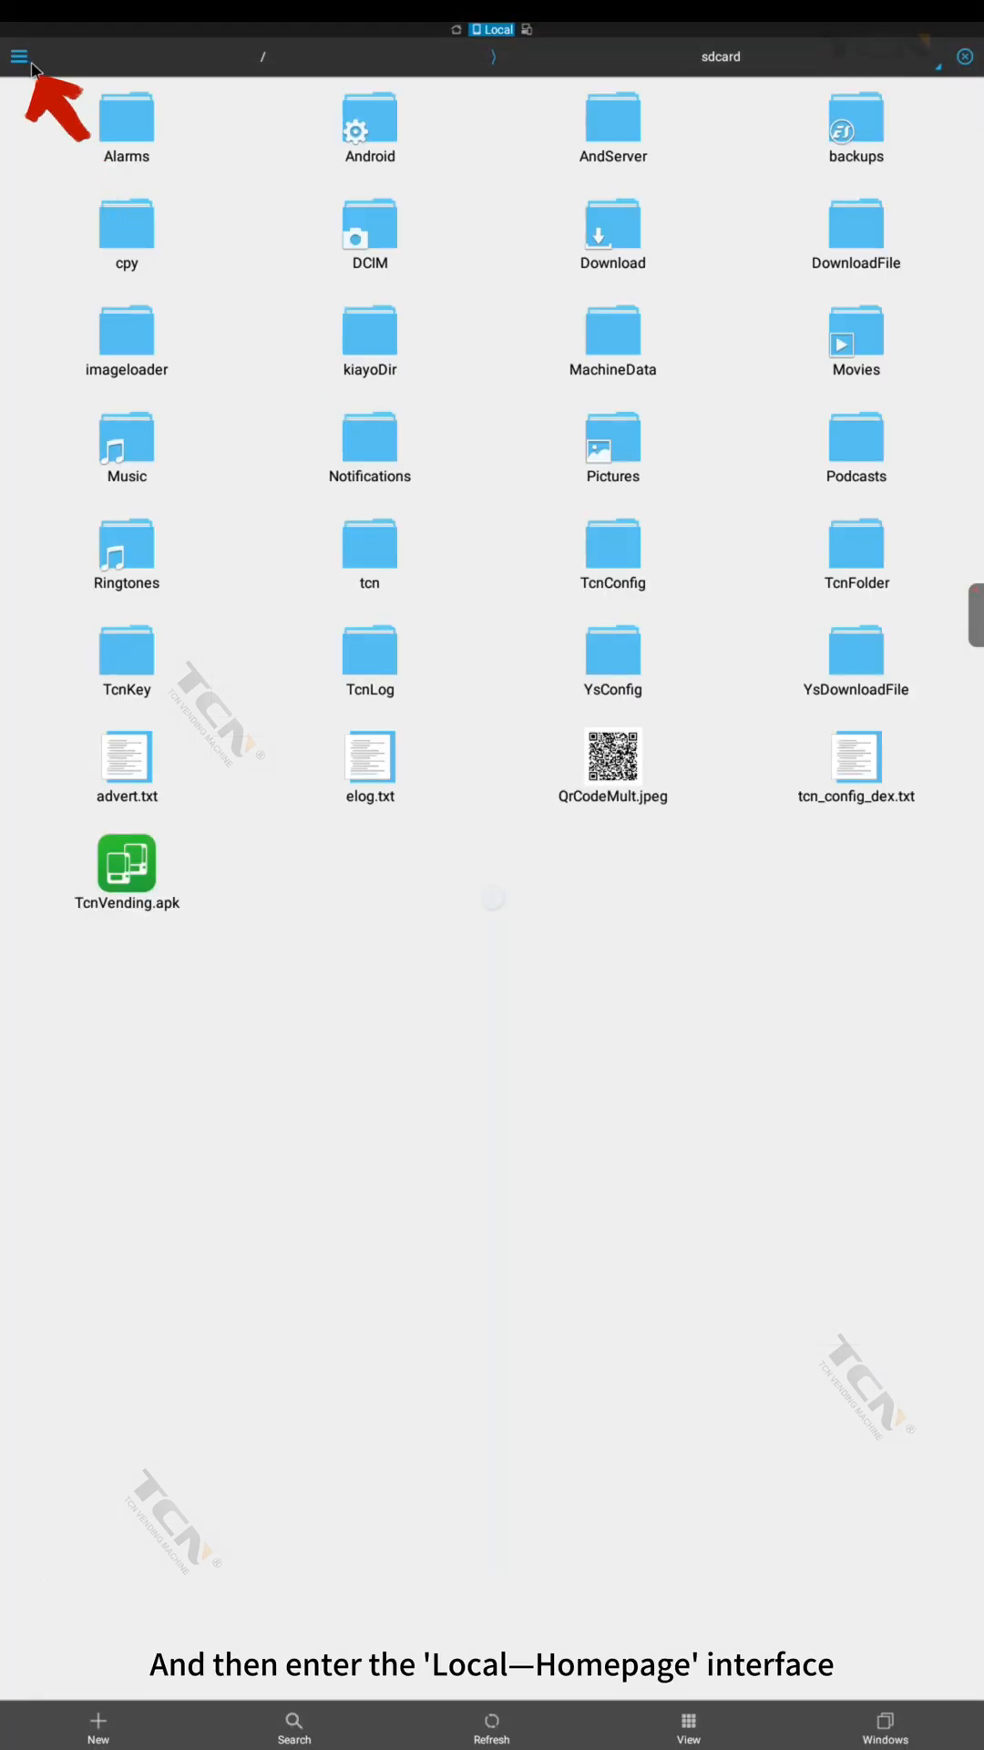
click(22, 56)
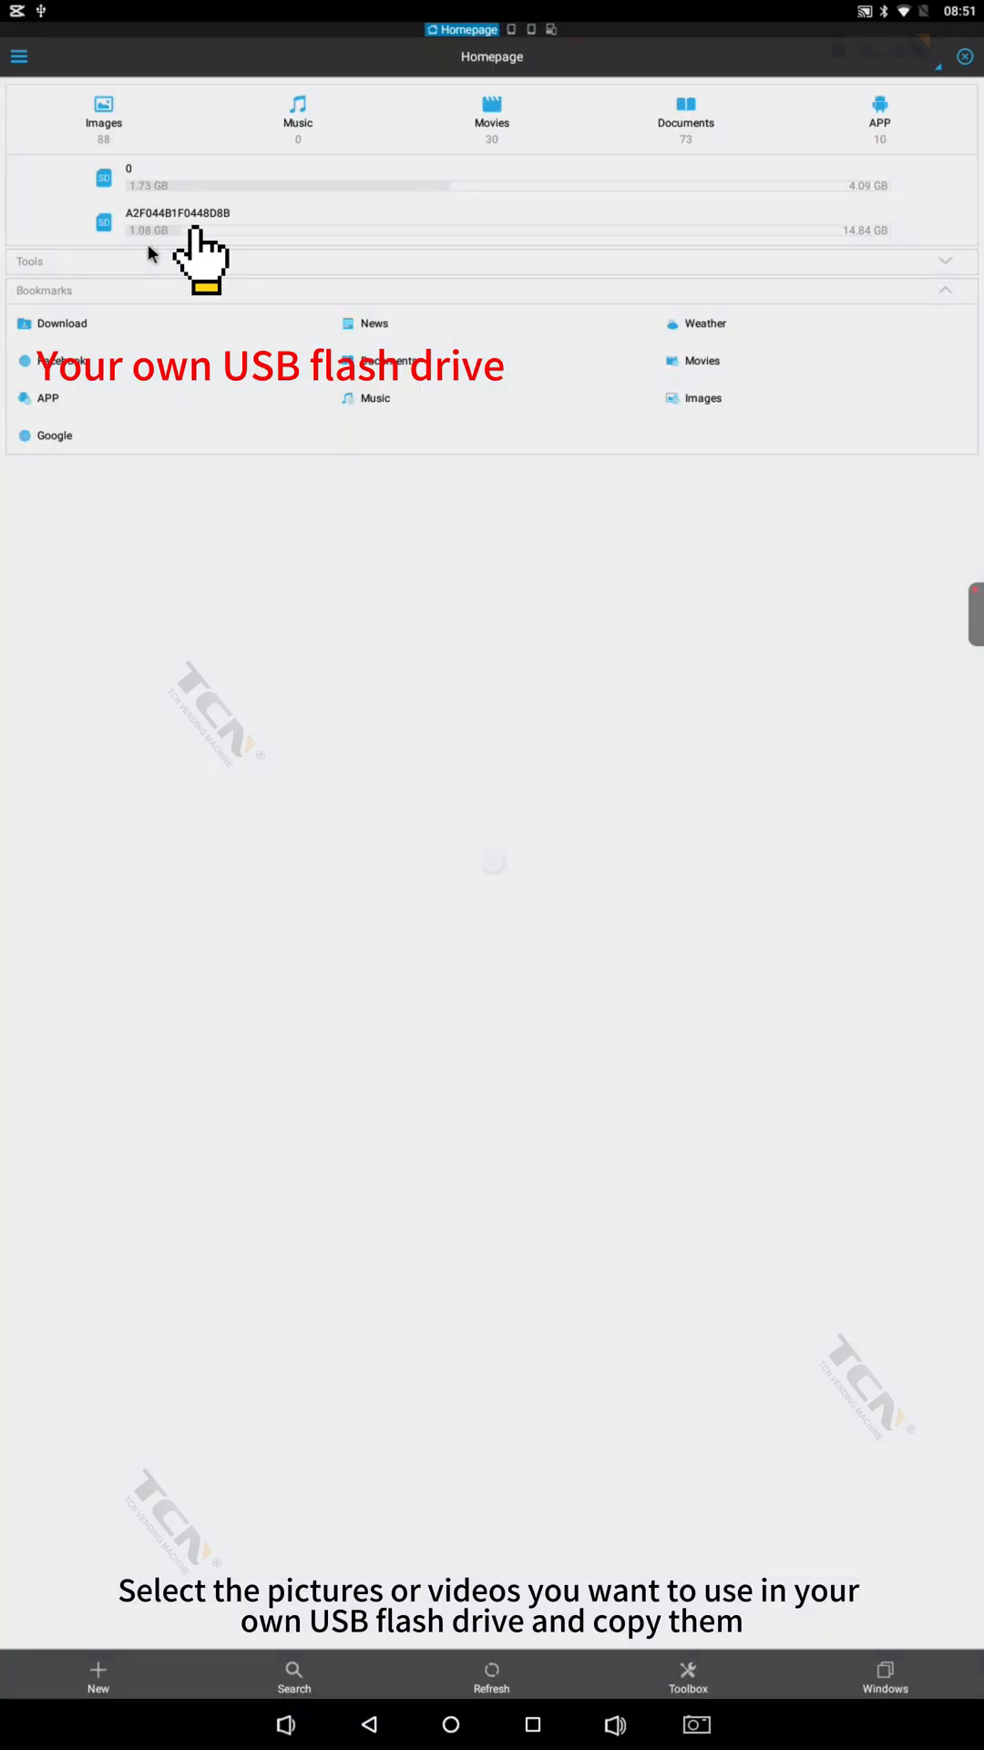
mouse_move(125, 248)
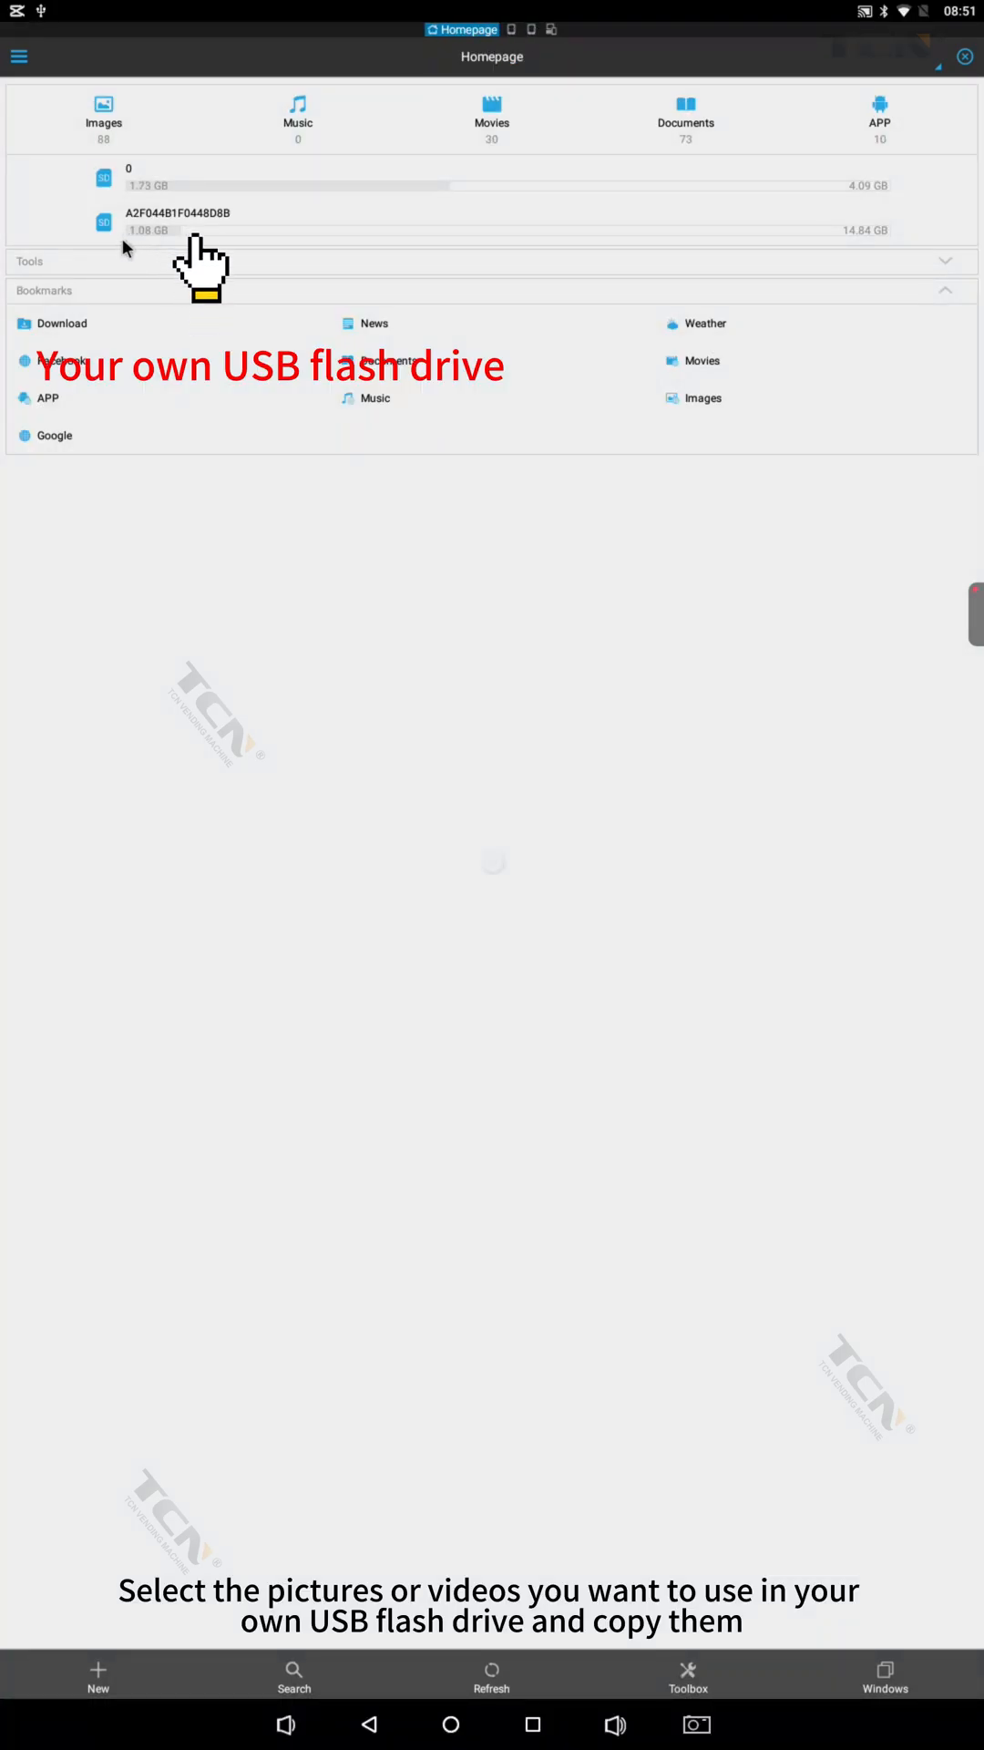
mouse_move(264, 255)
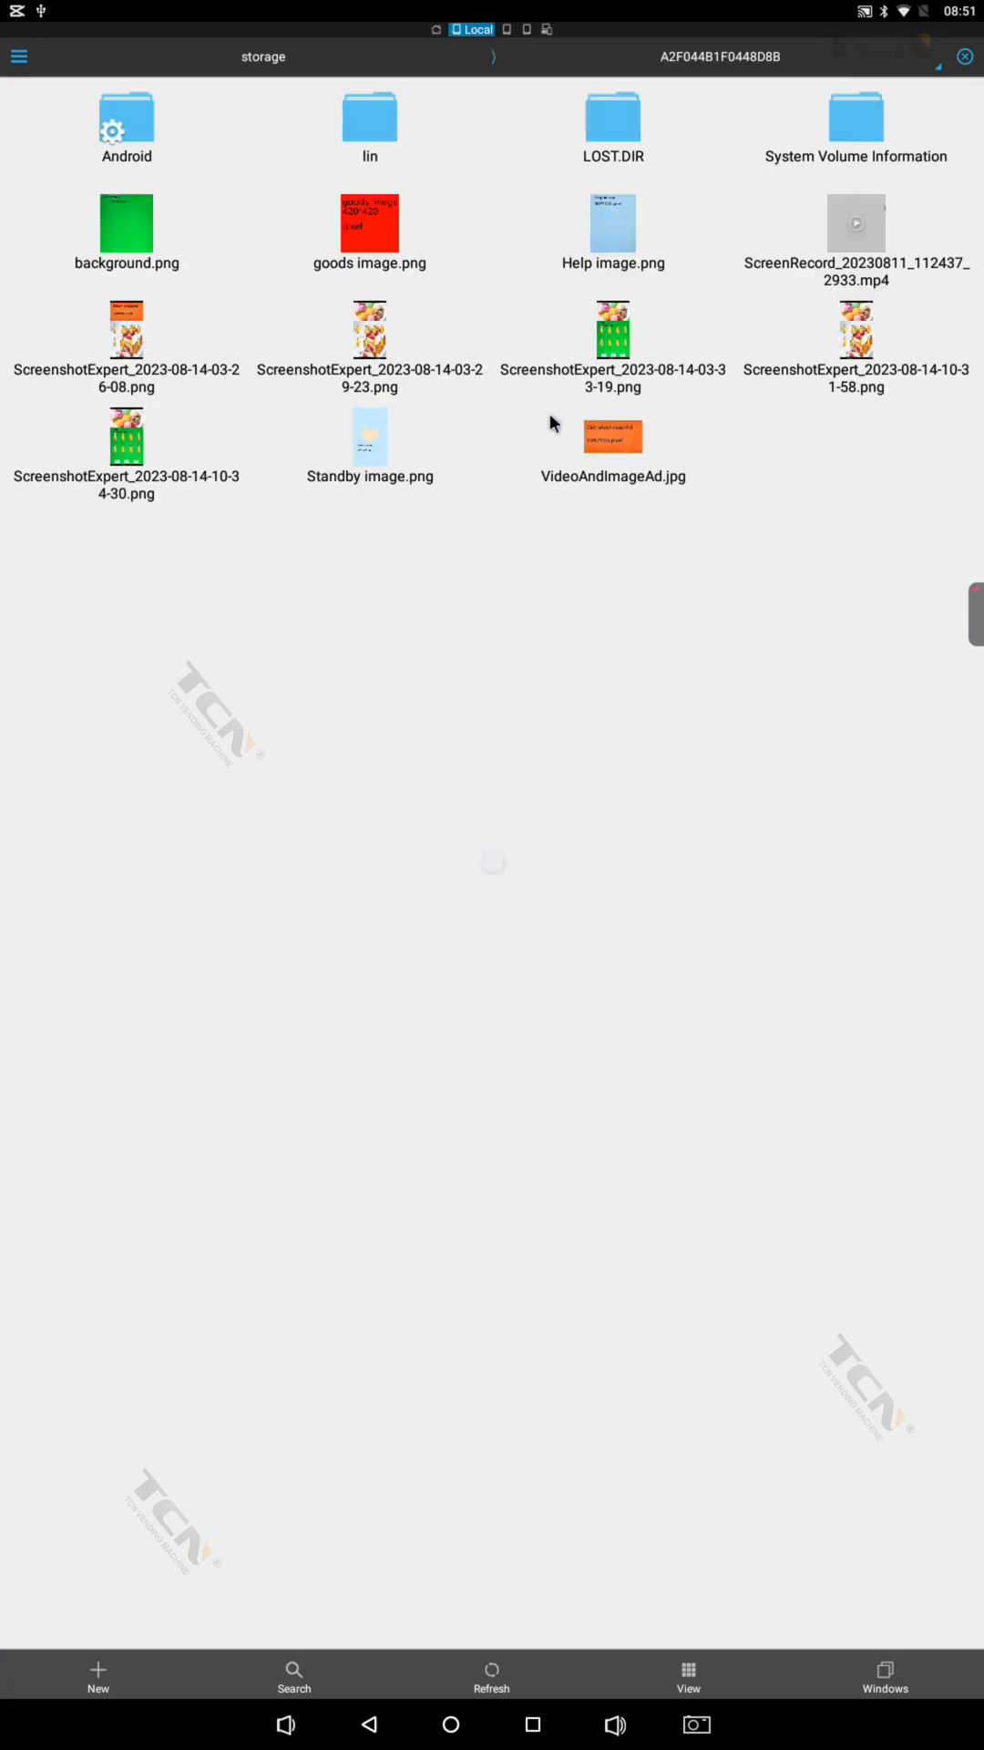
Step: Select VideoAndImageAd.jpg on the USB flash drive and copy it
click(612, 453)
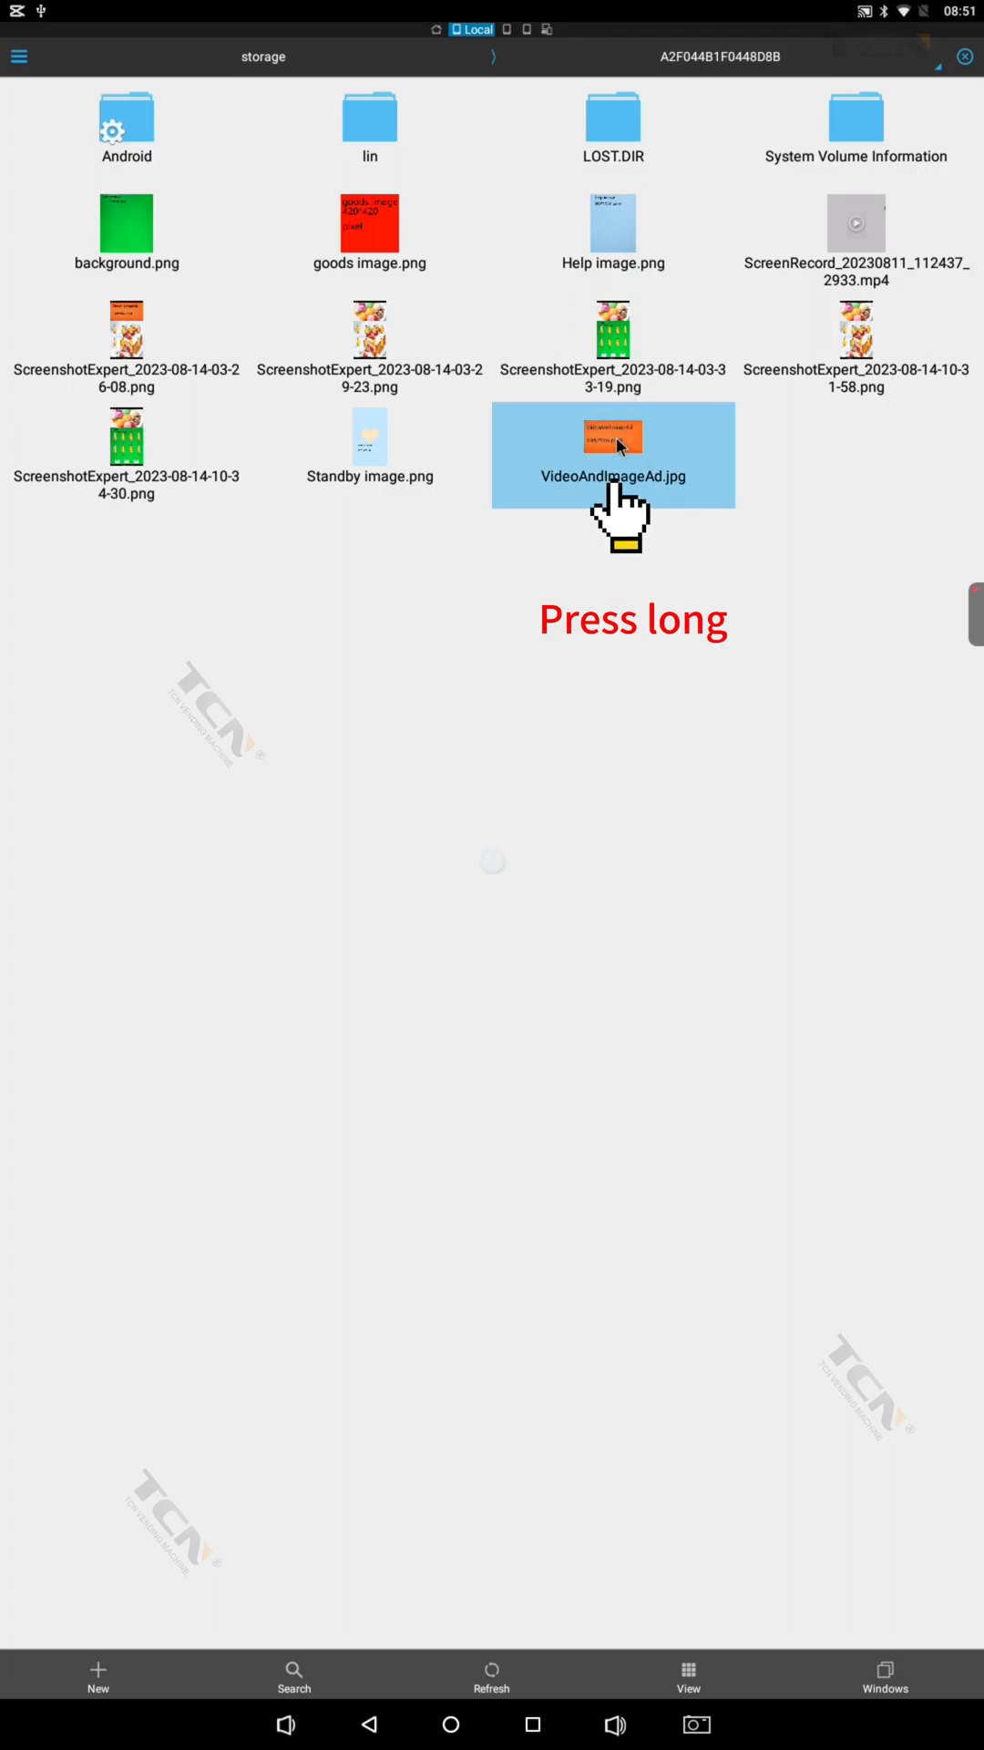
click(612, 436)
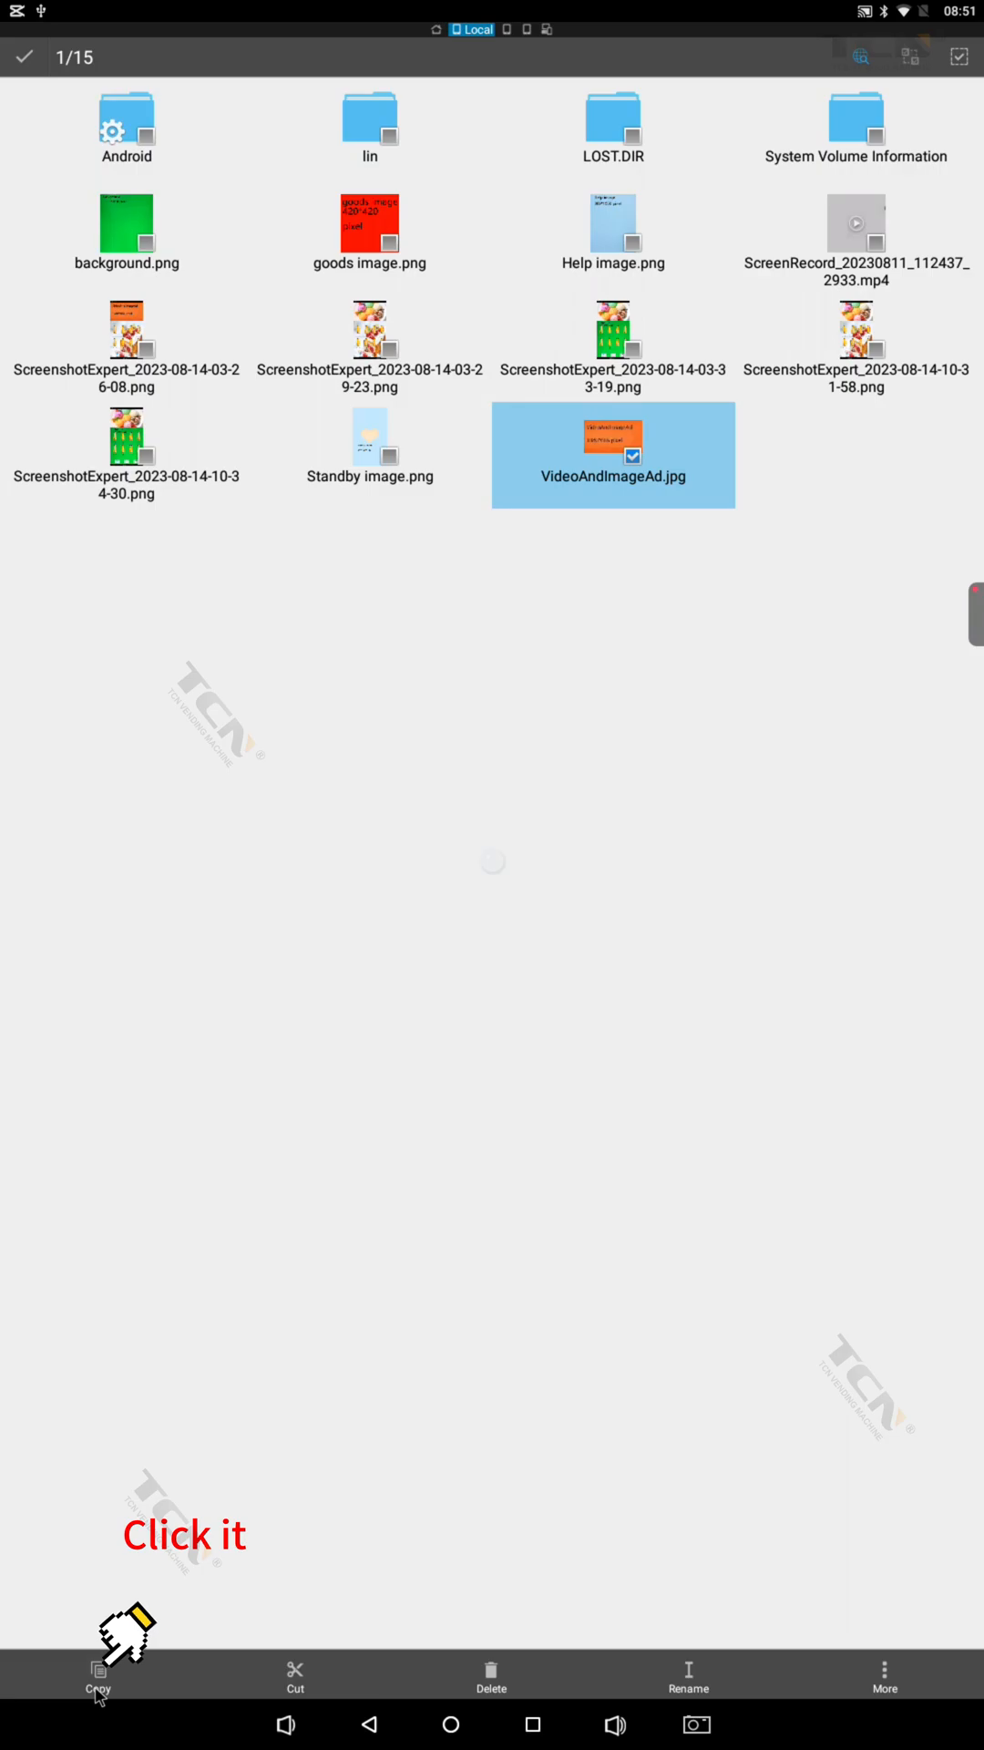
click(98, 1662)
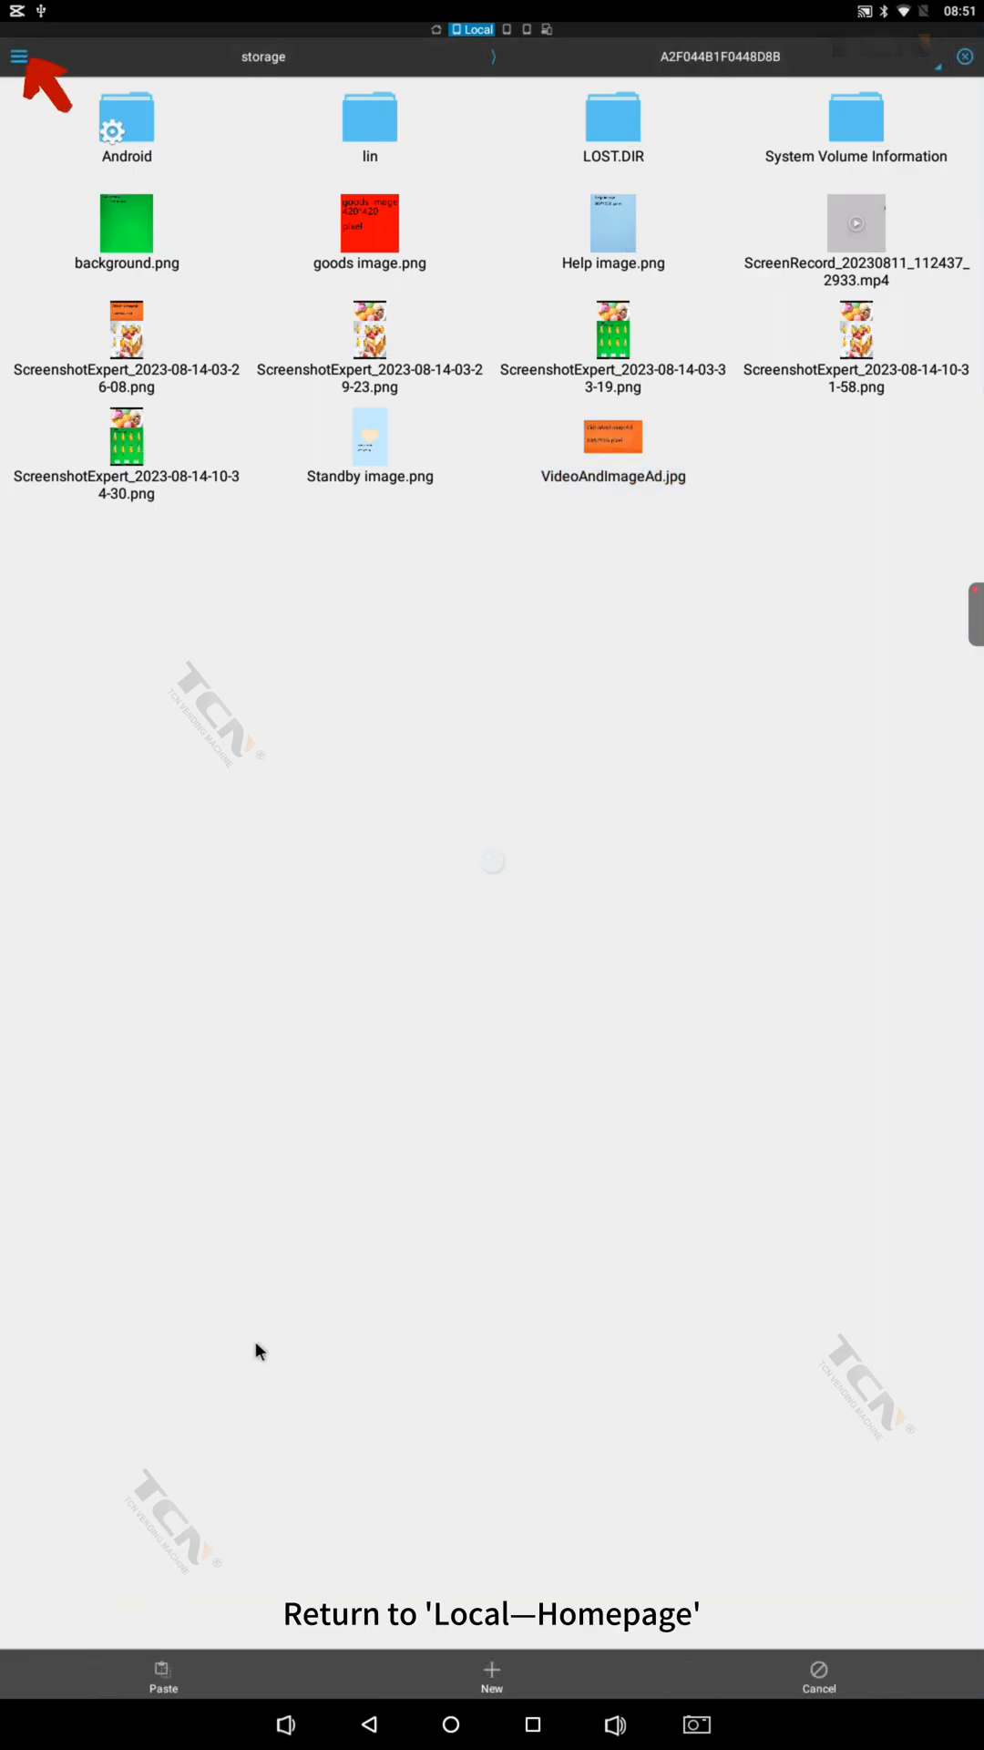
Step: Go back to the Homepage and open TcnFolder in the machine's internal storage
click(25, 56)
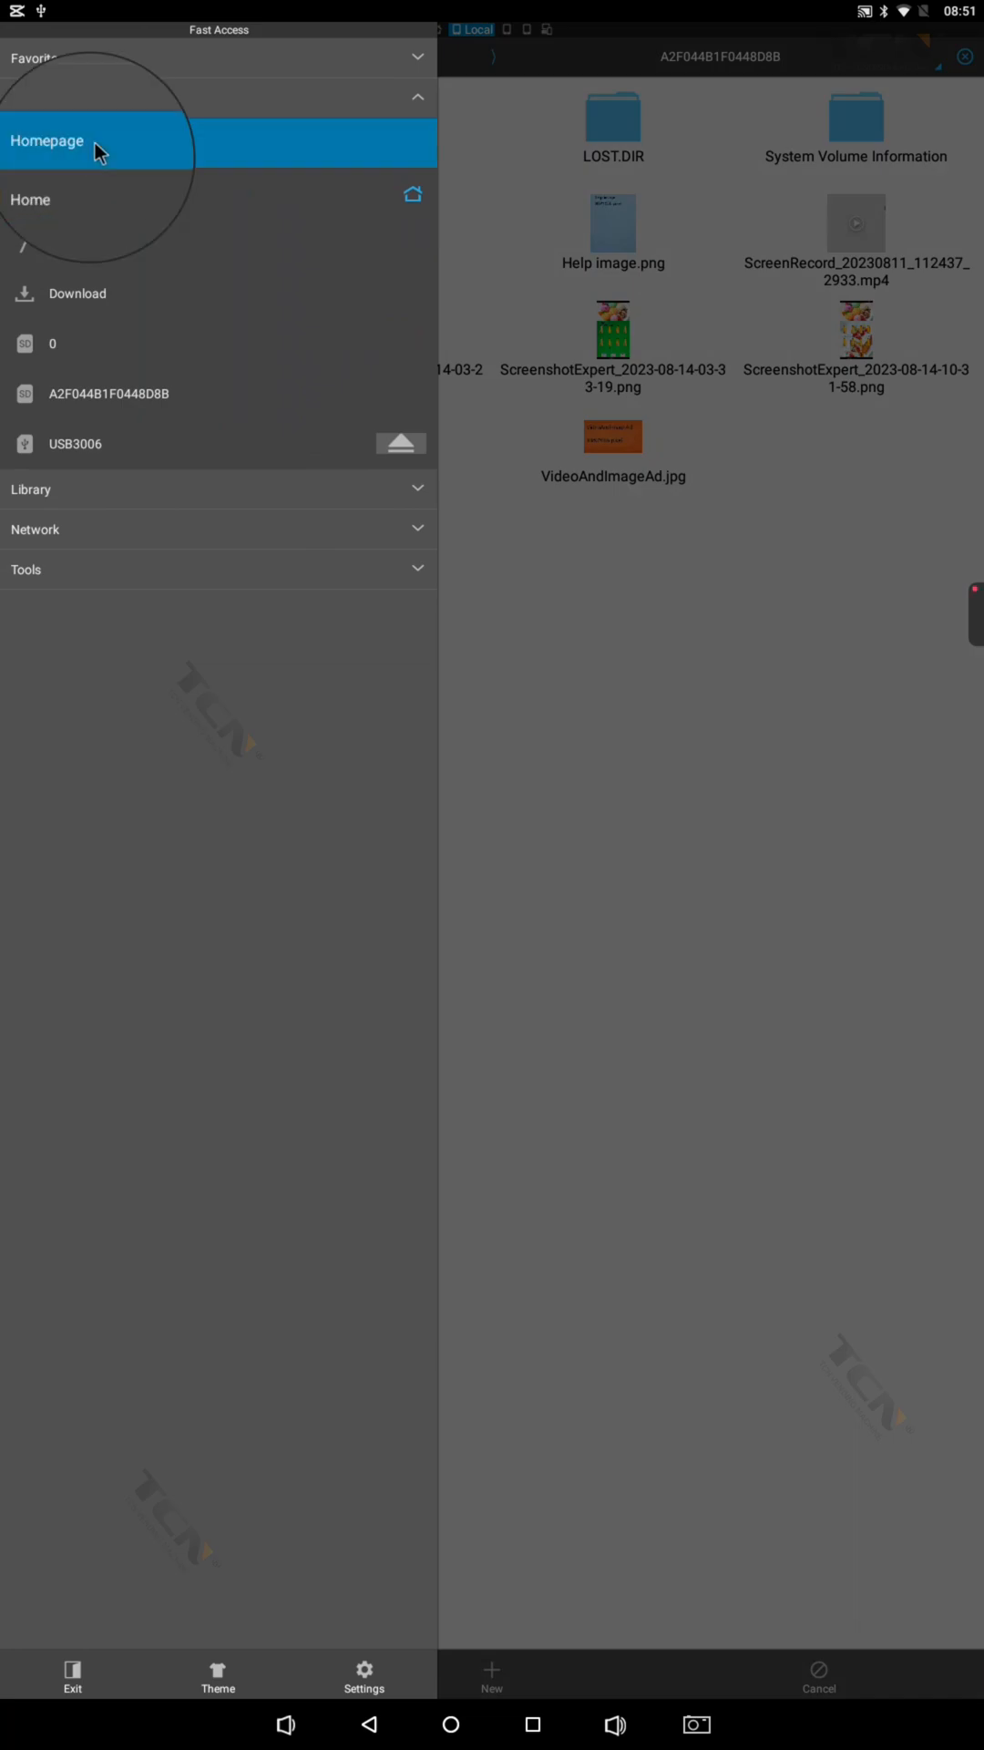
click(48, 140)
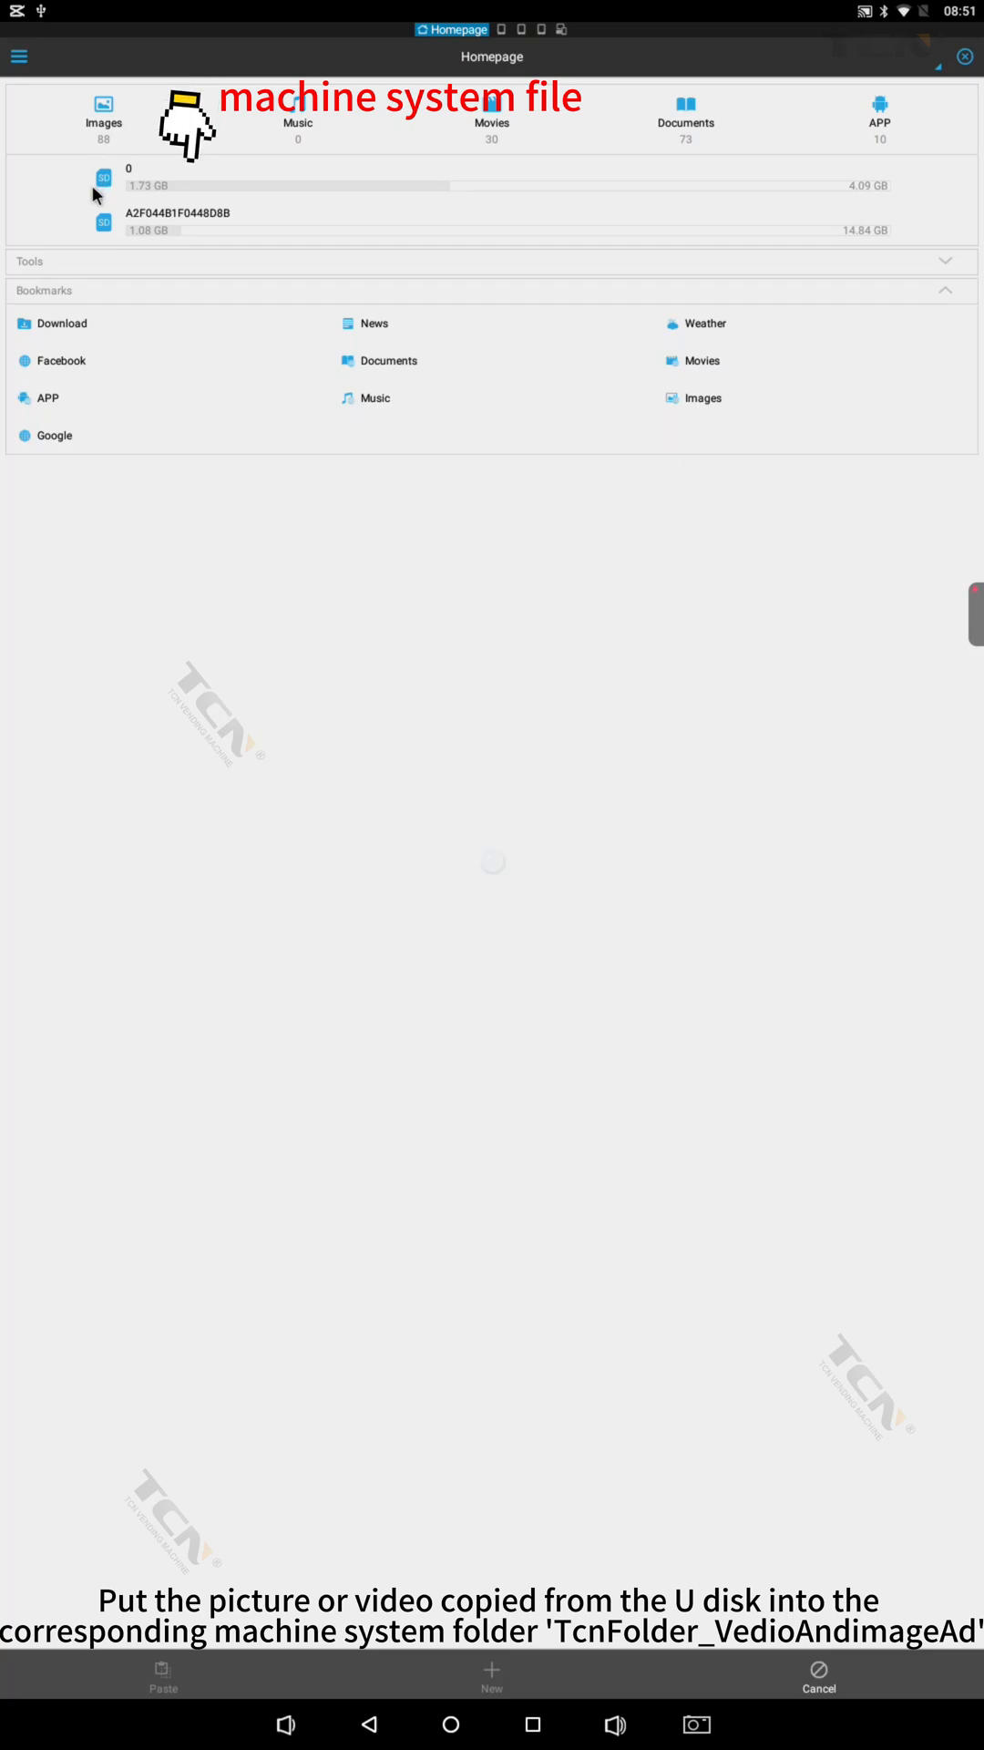
mouse_move(342, 208)
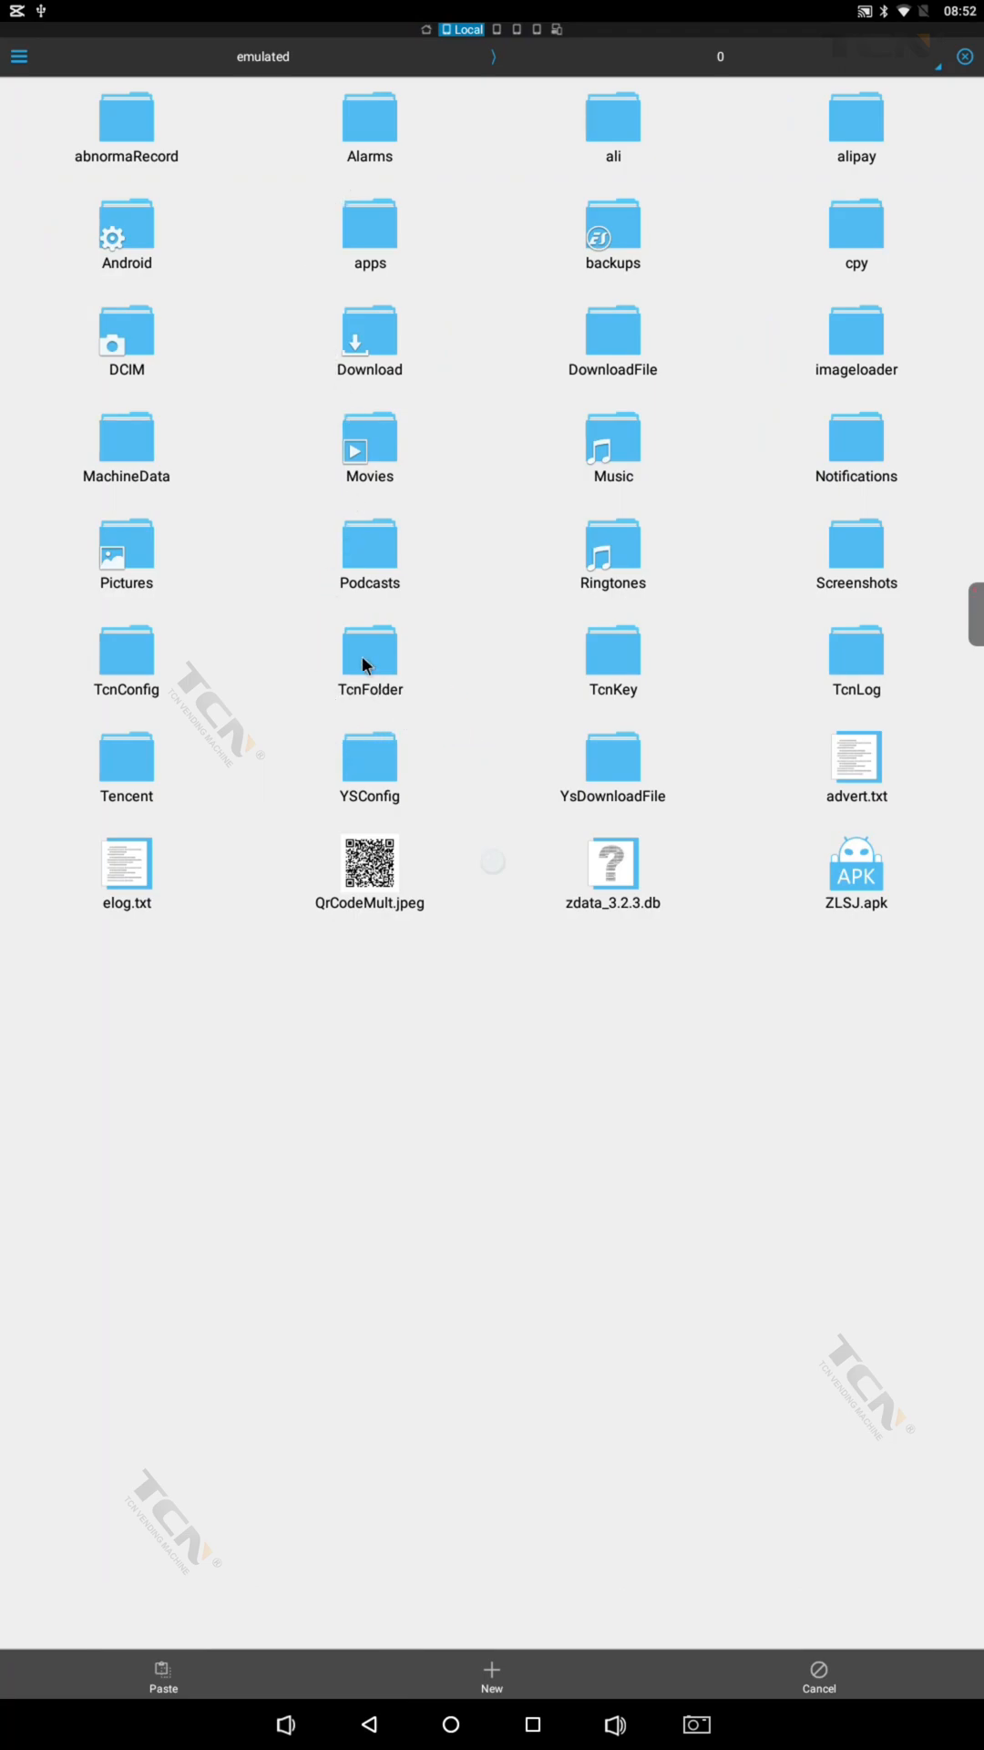
double_click(369, 647)
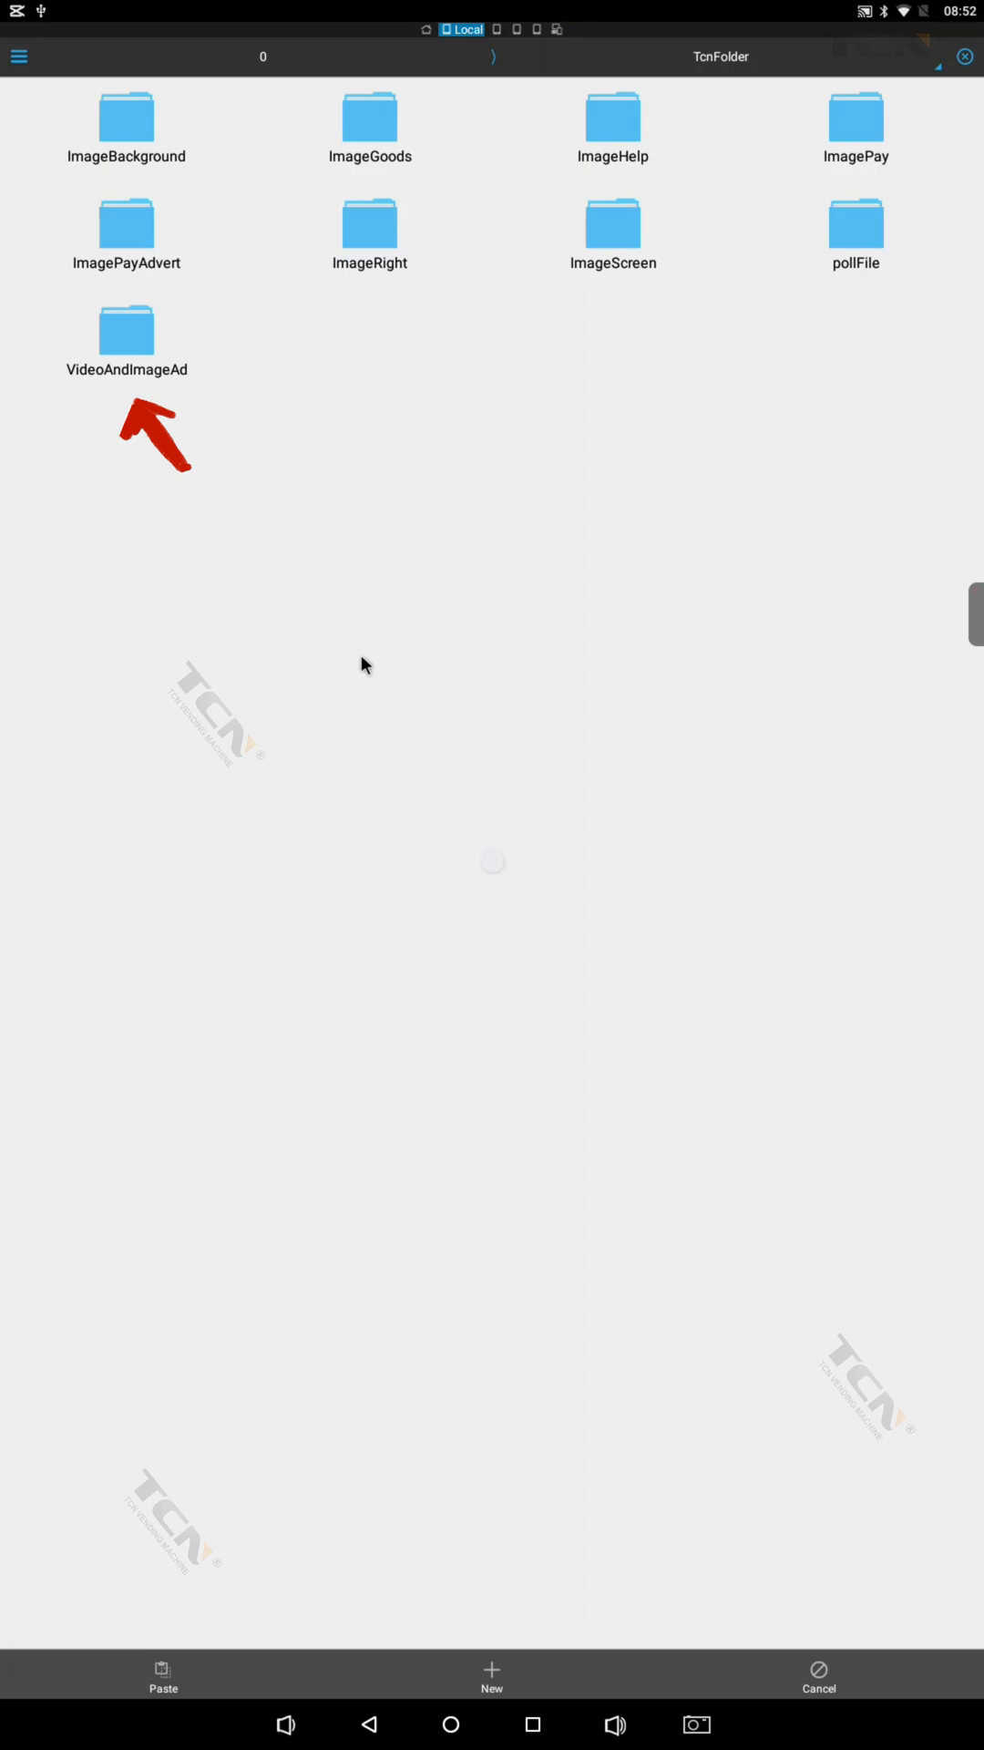
Step: Paste VideoAndImageAd.jpg into TcnFolder's VideoAndImageAd folder
double_click(126, 329)
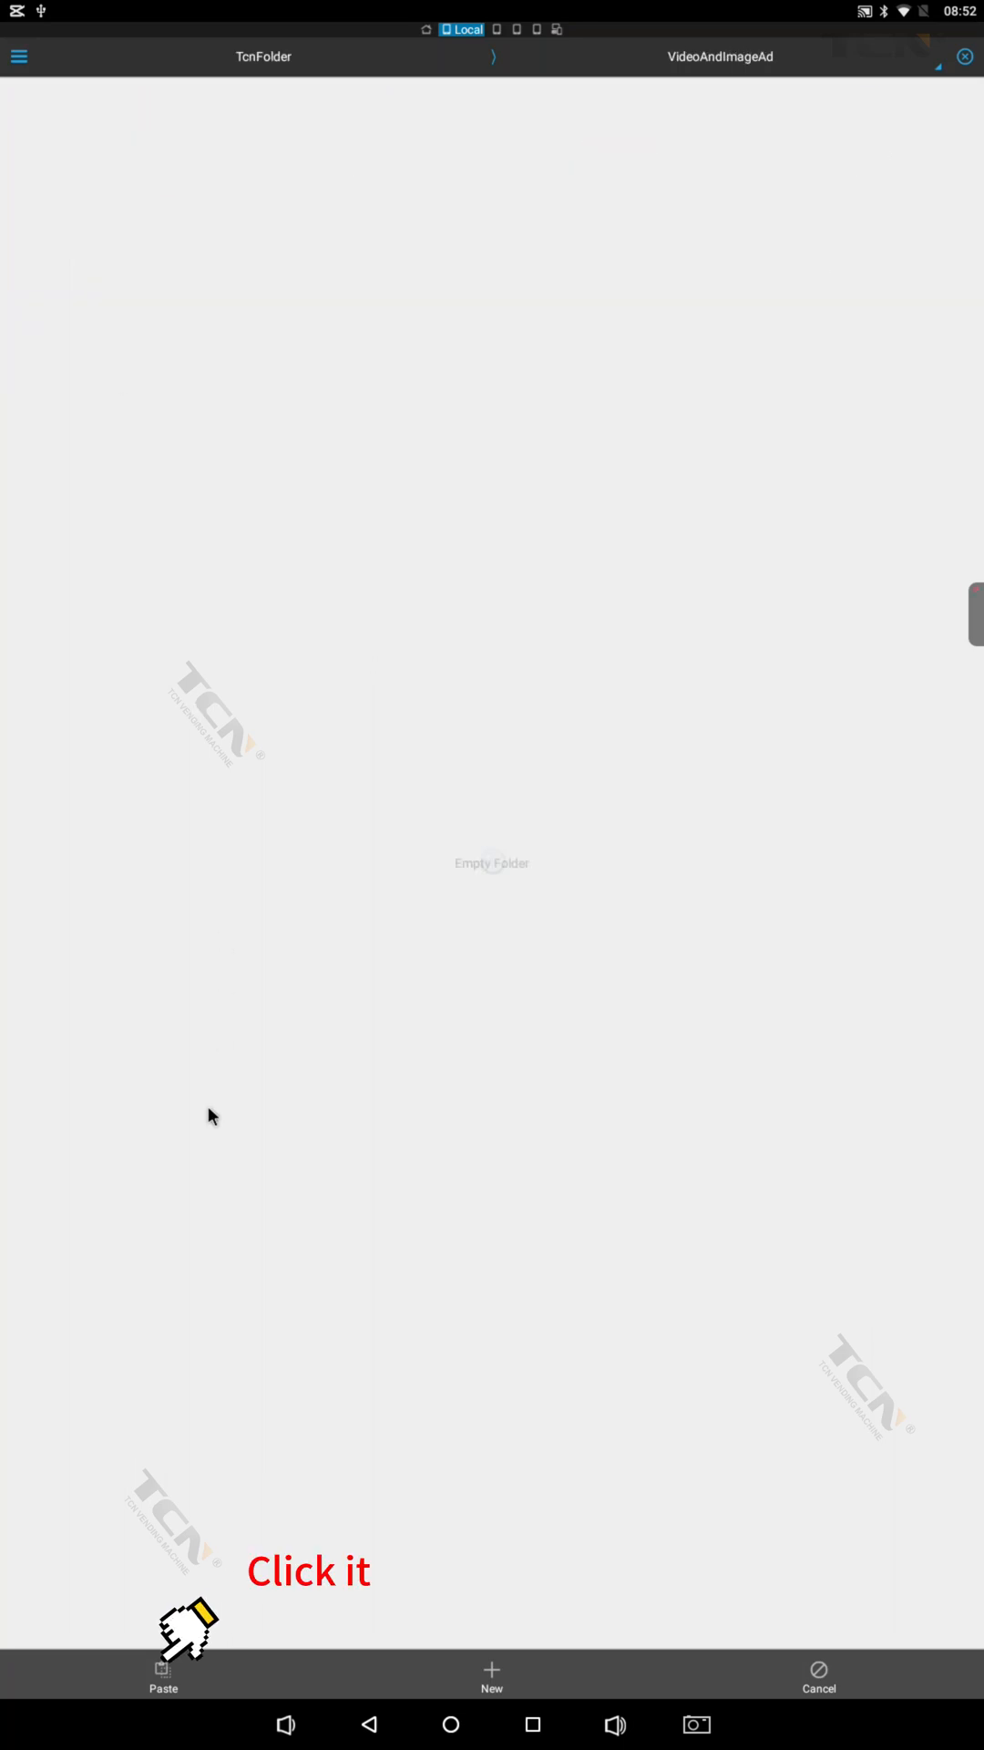
click(163, 1676)
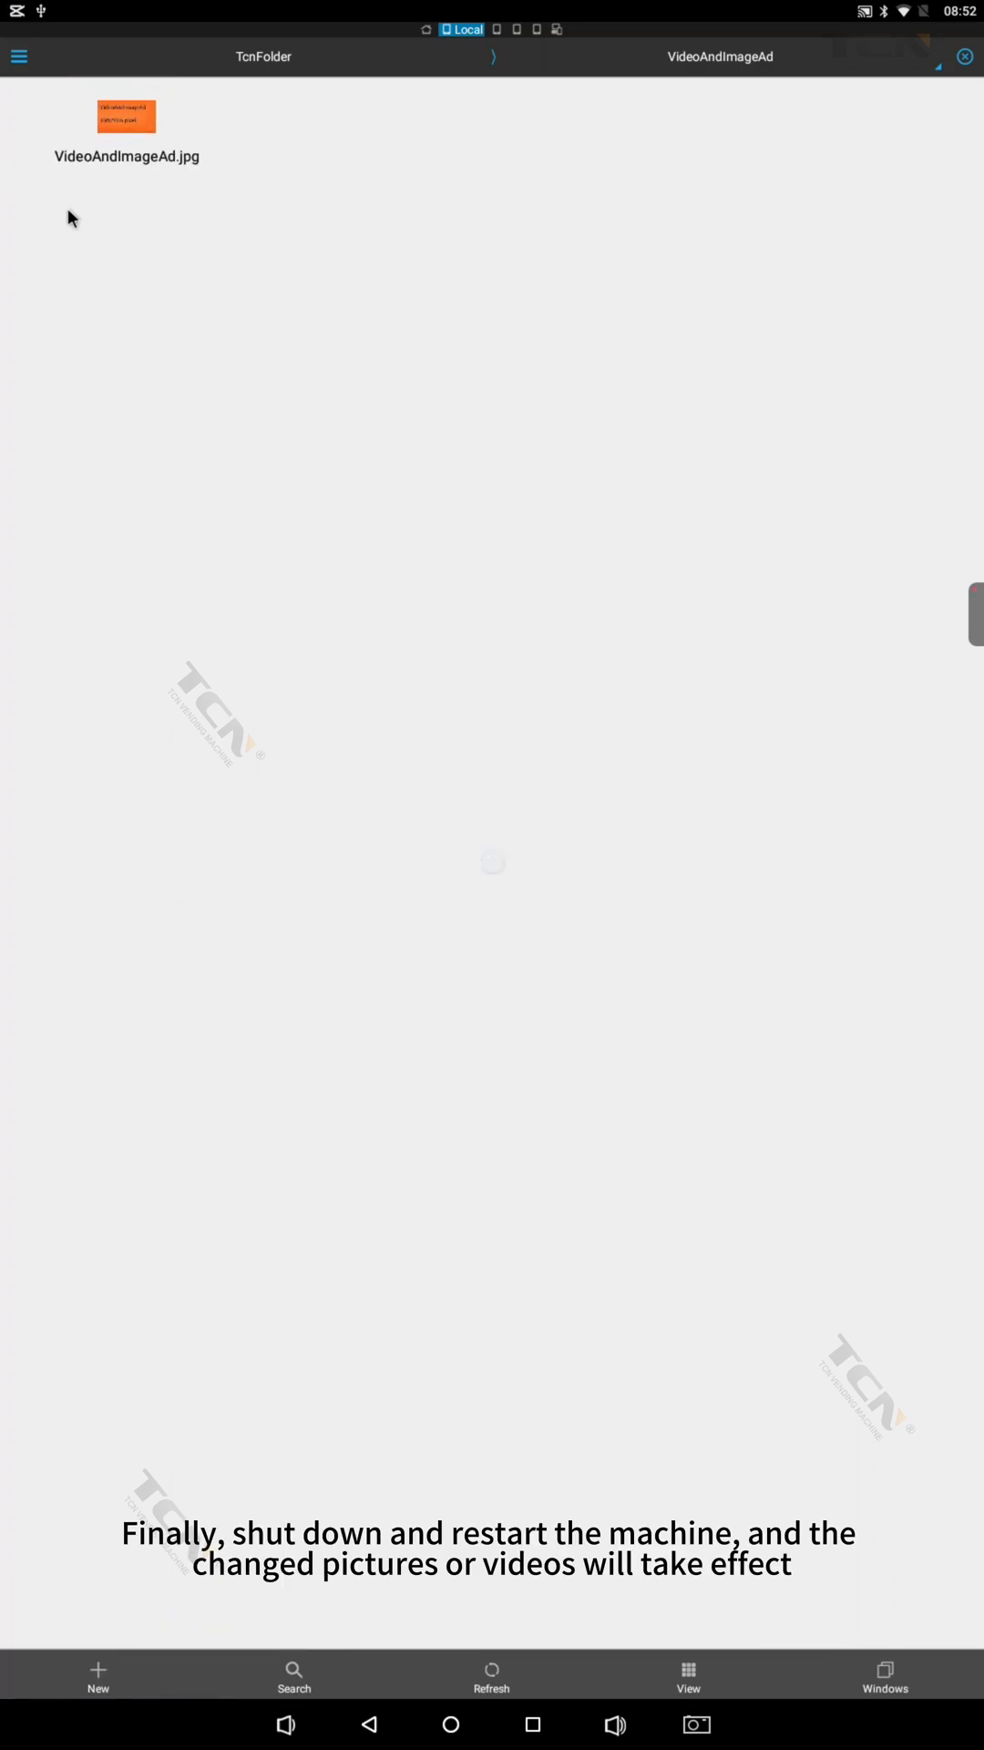
mouse_move(238, 215)
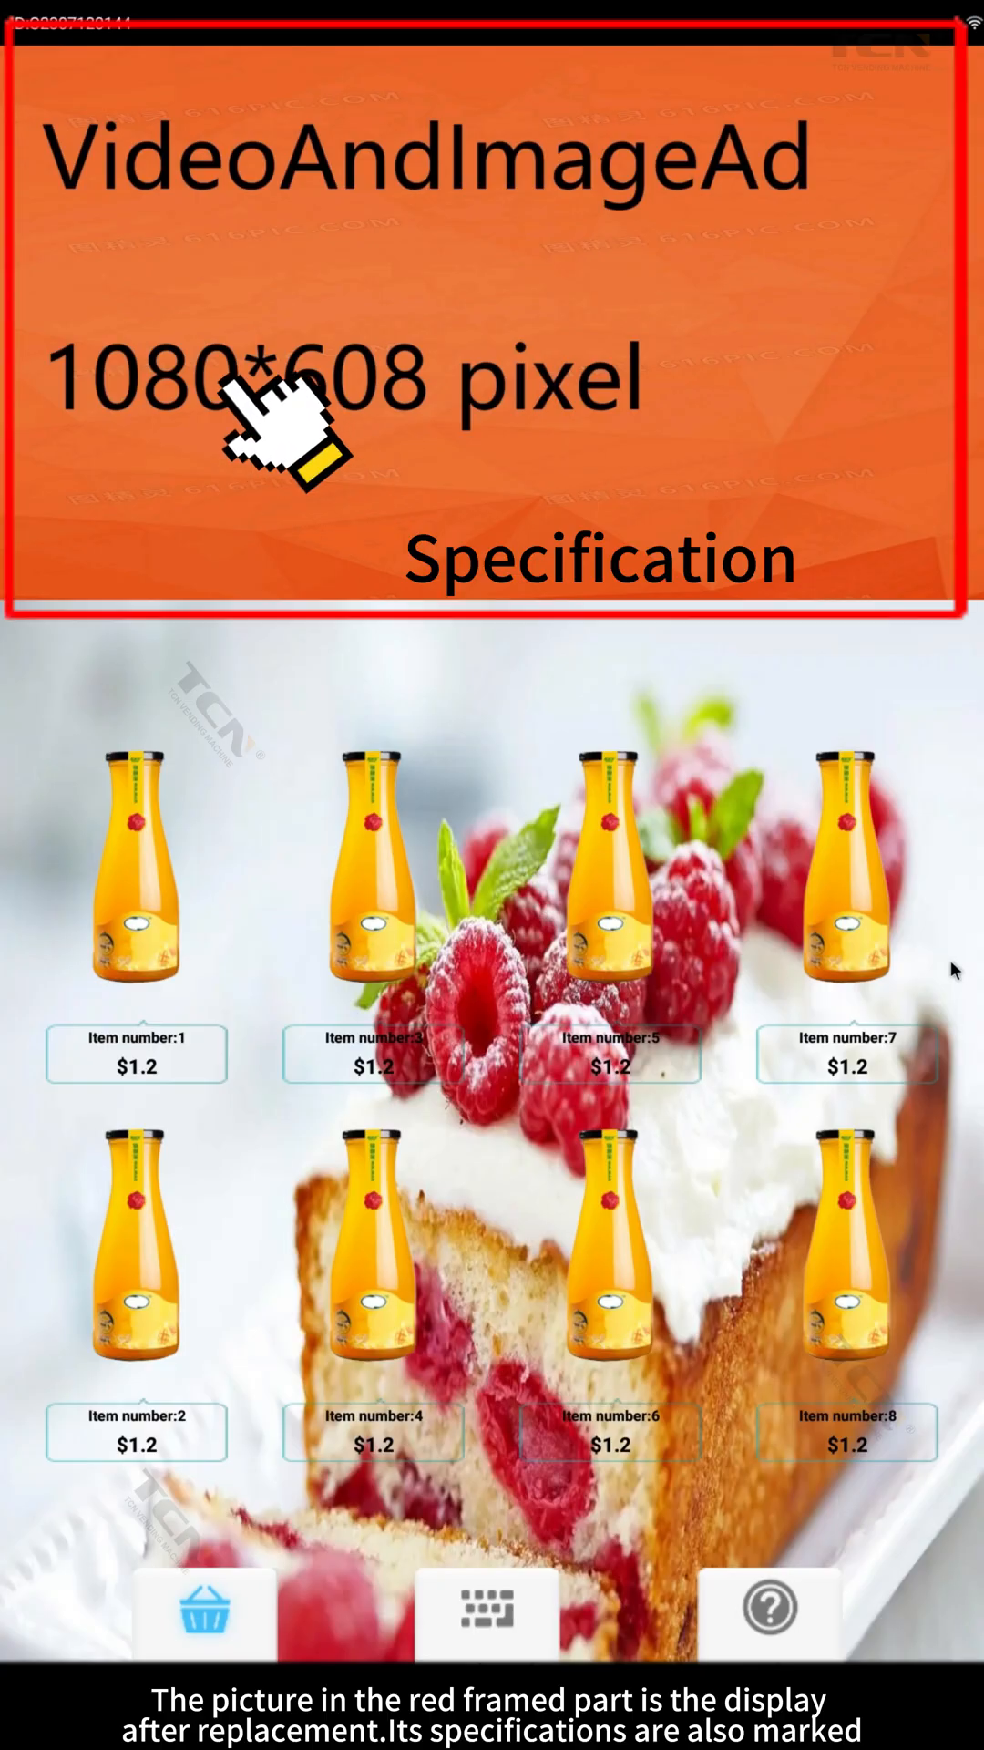
mouse_move(284, 452)
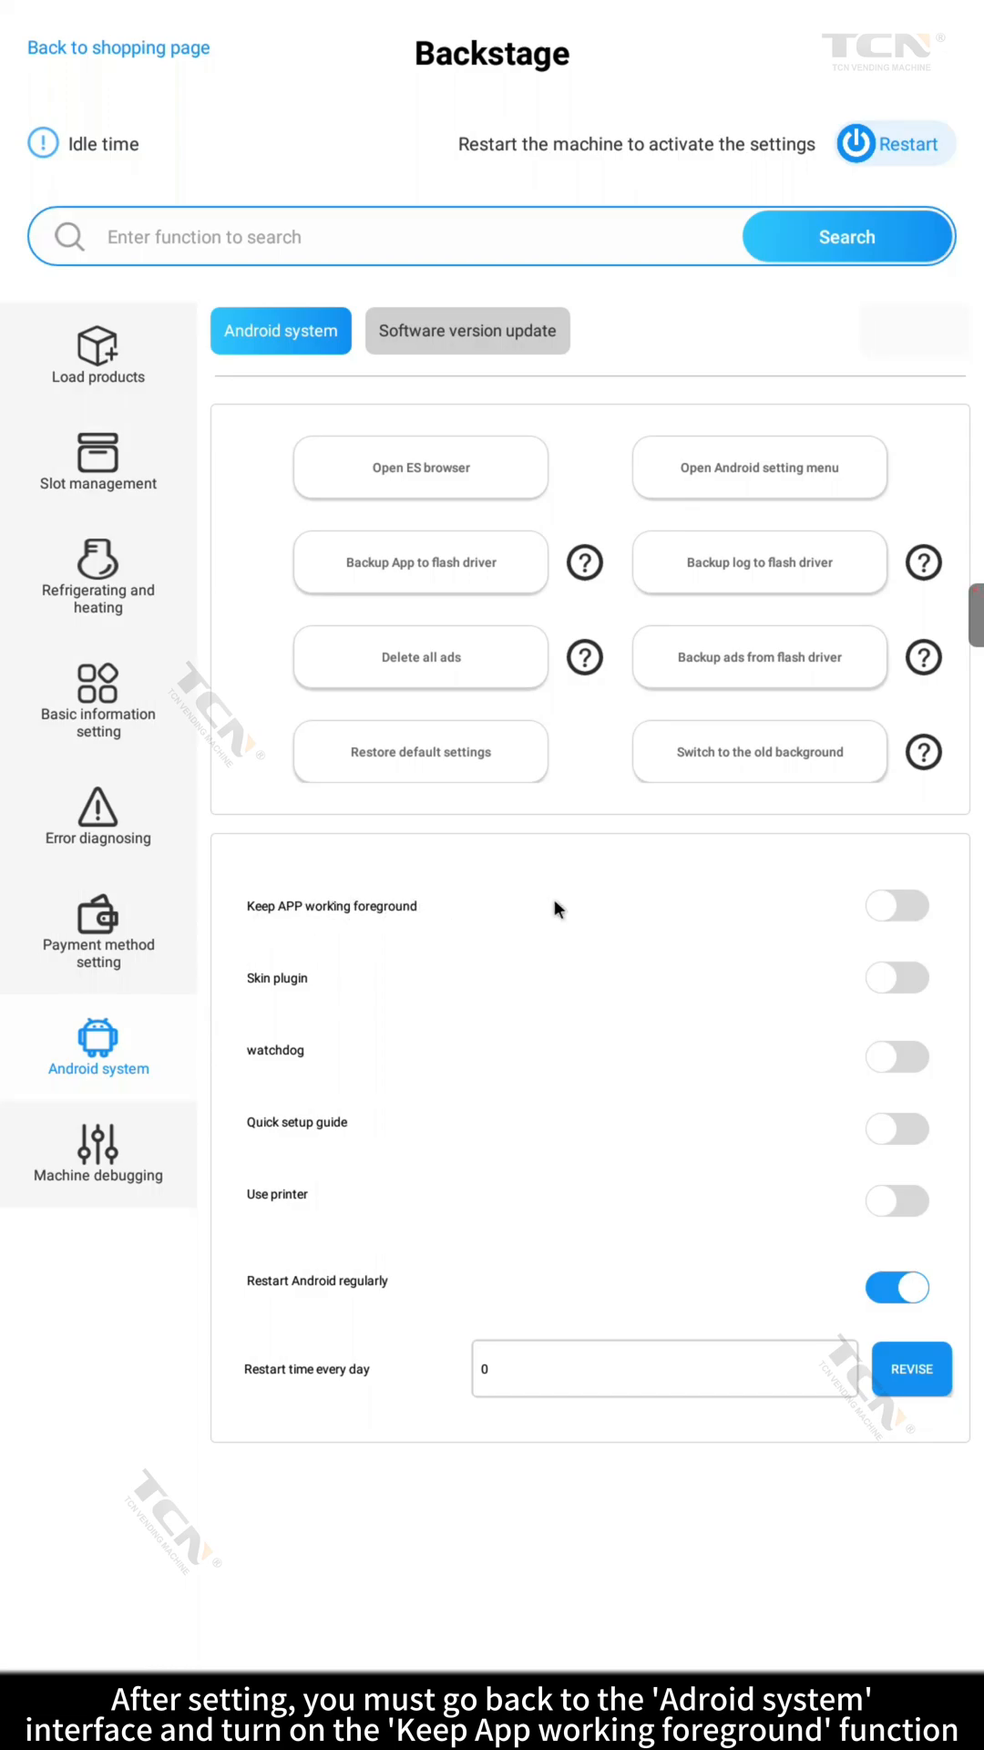
Step: Turn 'Keep APP working foreground' back on in Backstage's Android system settings
click(896, 905)
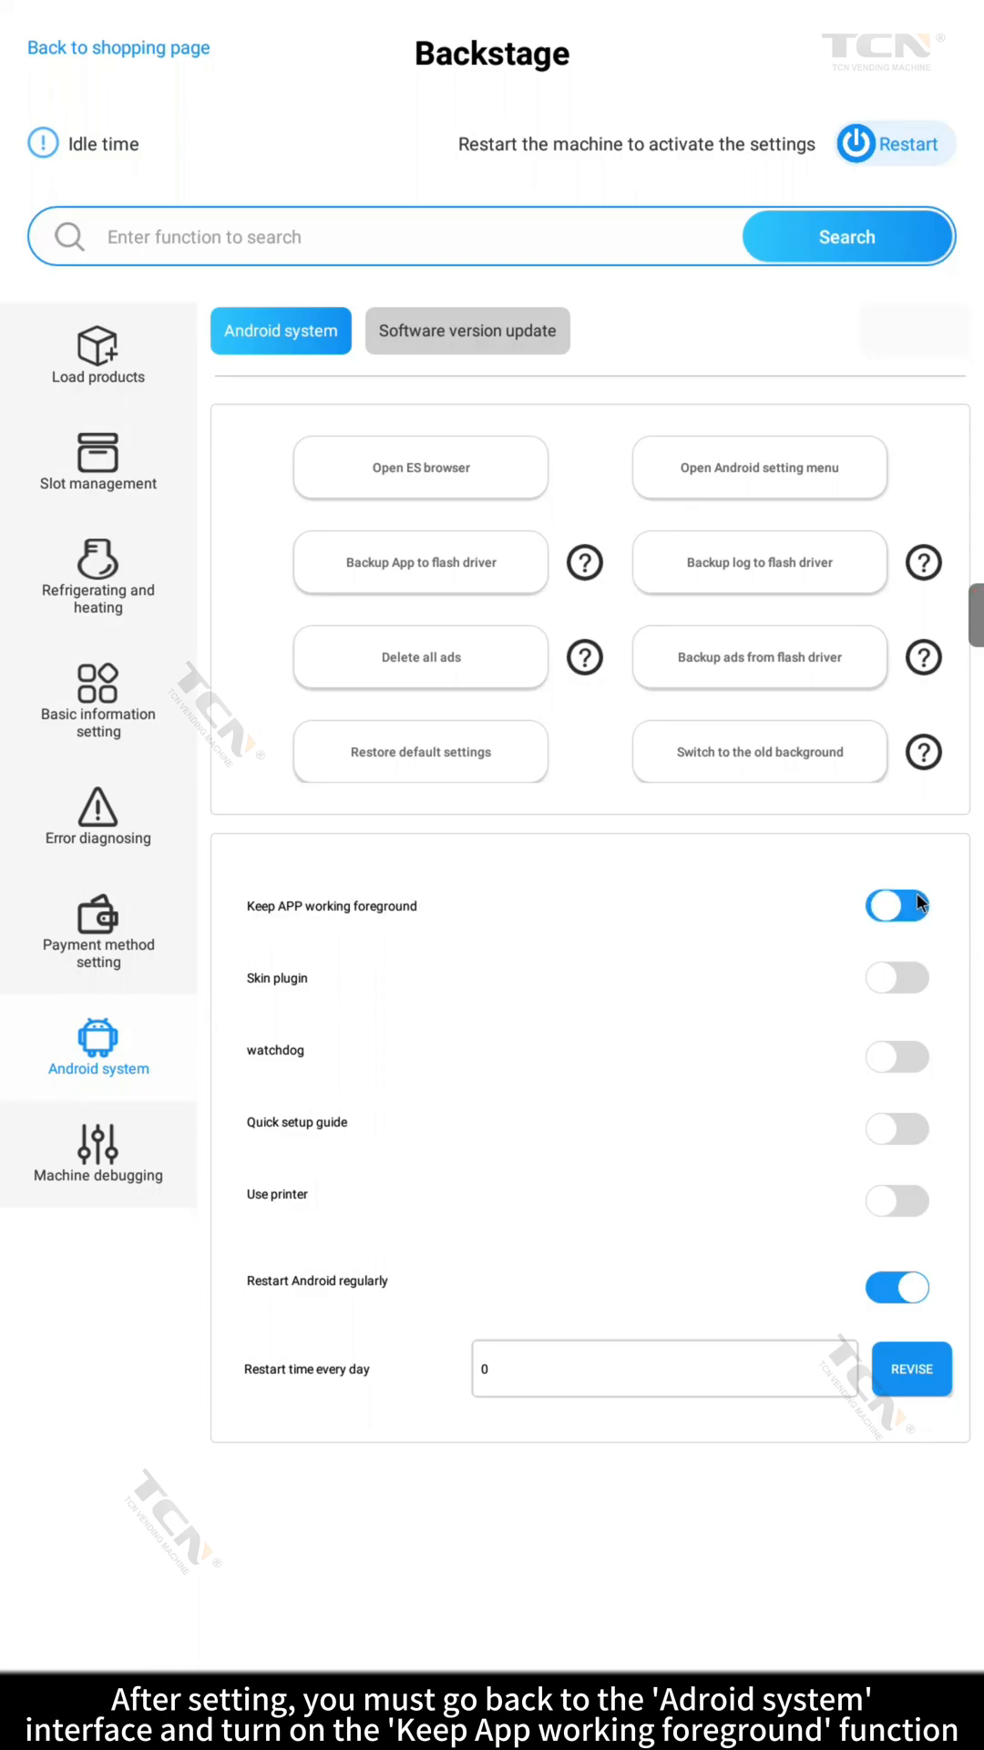
click(896, 905)
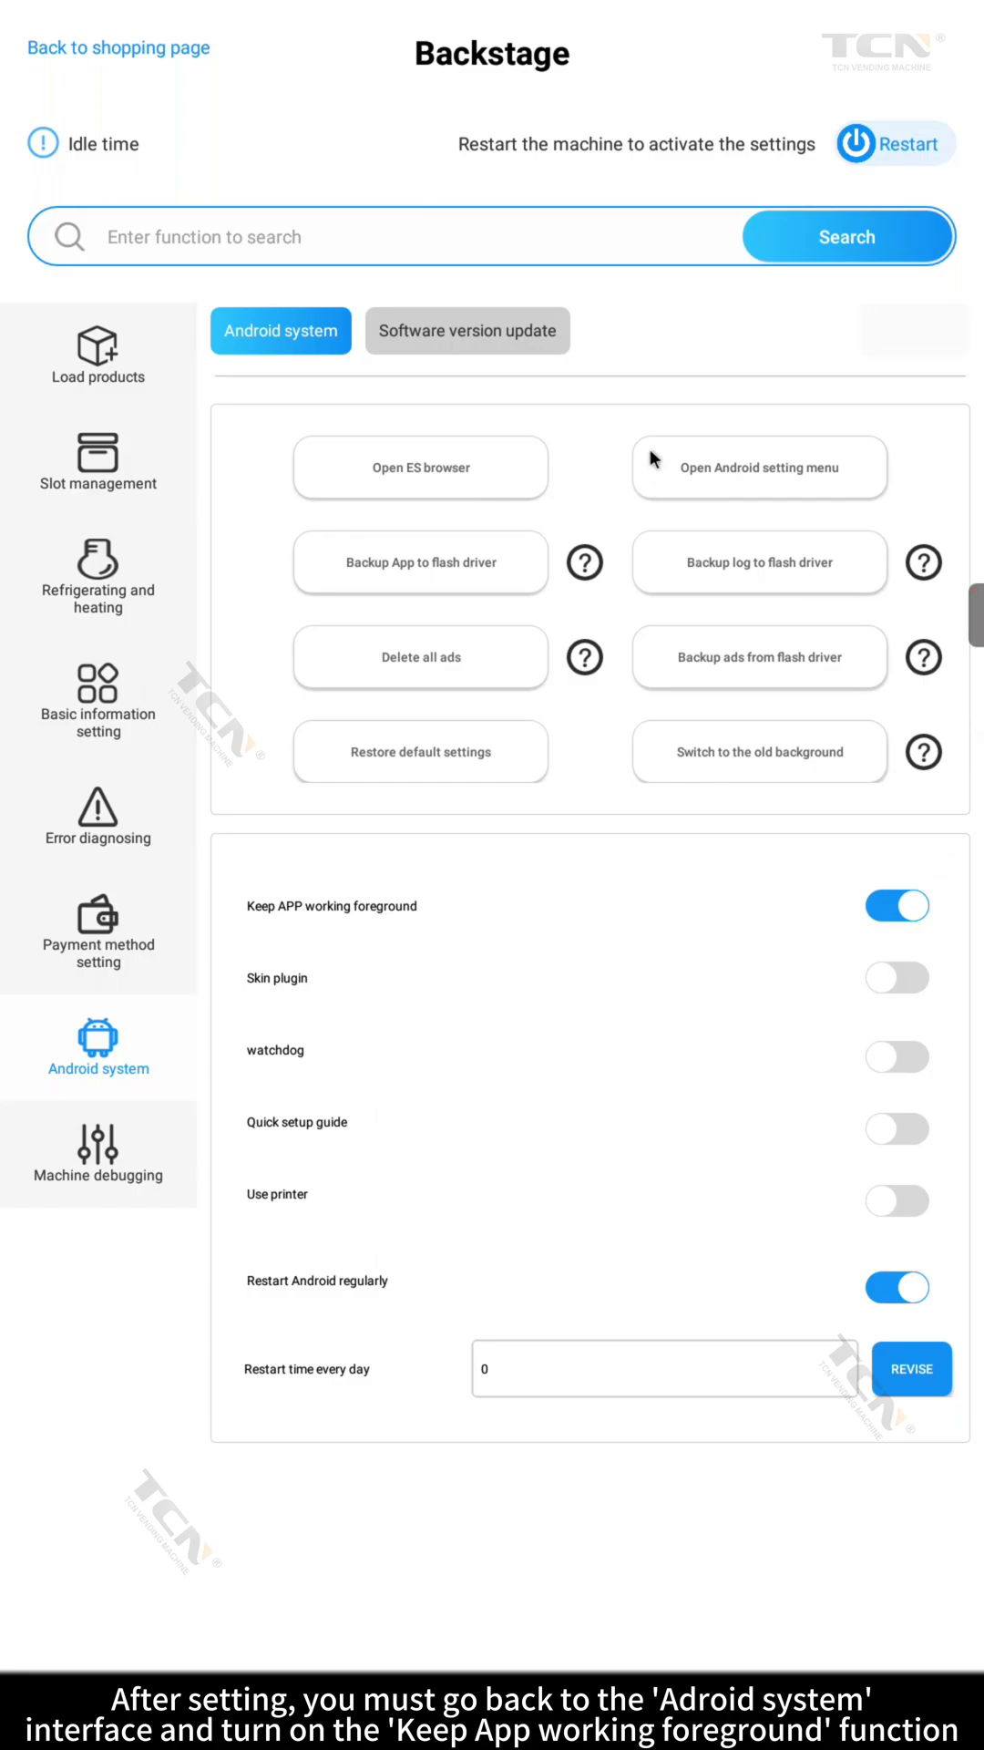